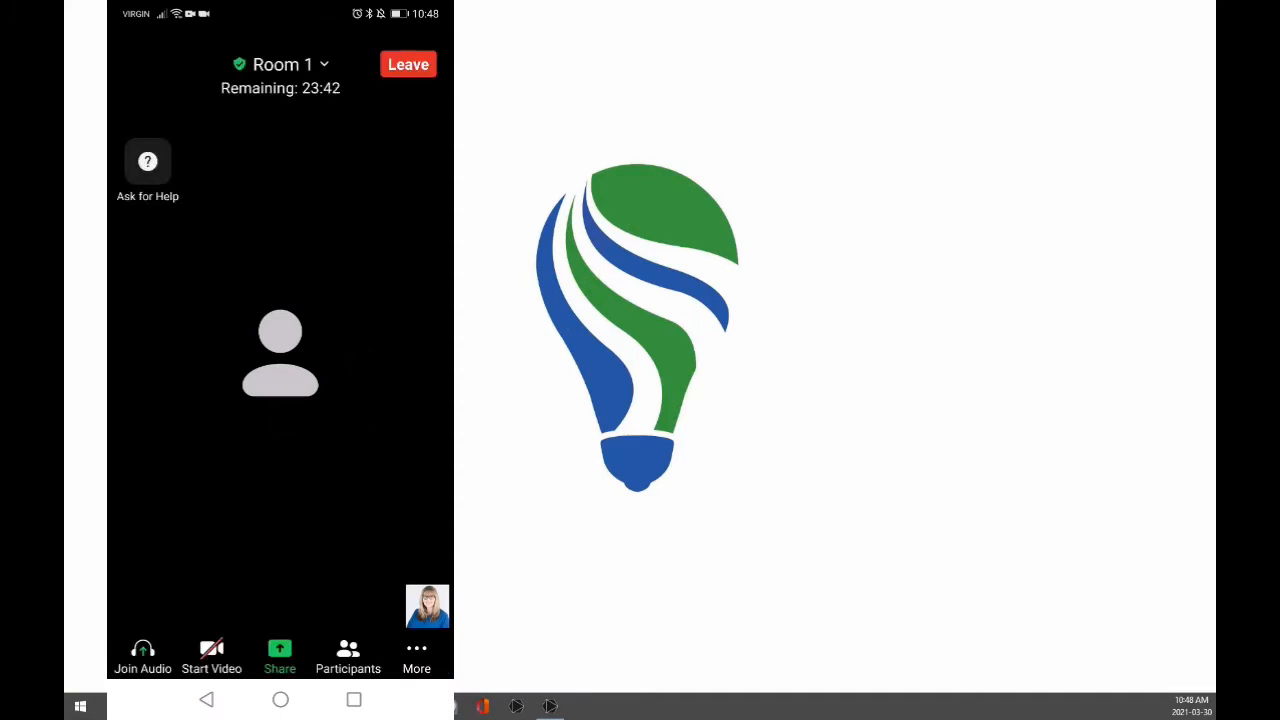
# Post 'hi' to everyone from More > Chat, check the Send-to list, then close chat
pyautogui.click(407, 64)
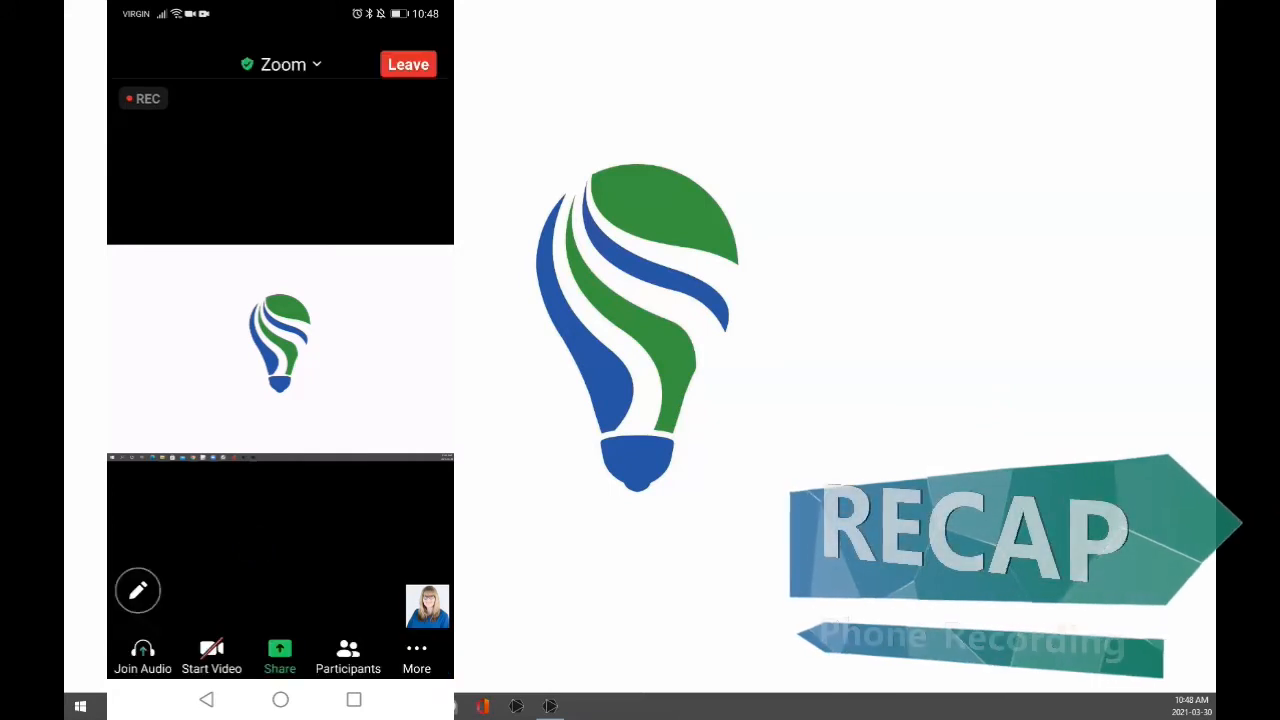
pyautogui.click(416, 647)
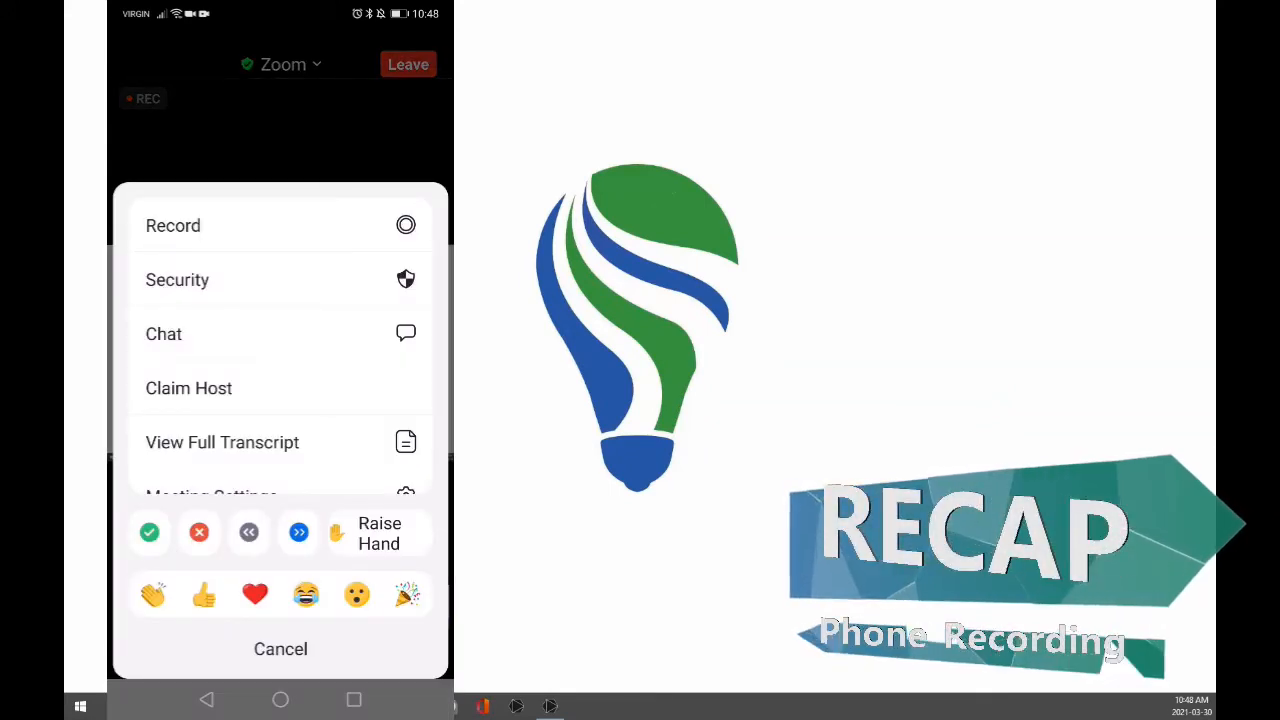
pyautogui.click(163, 333)
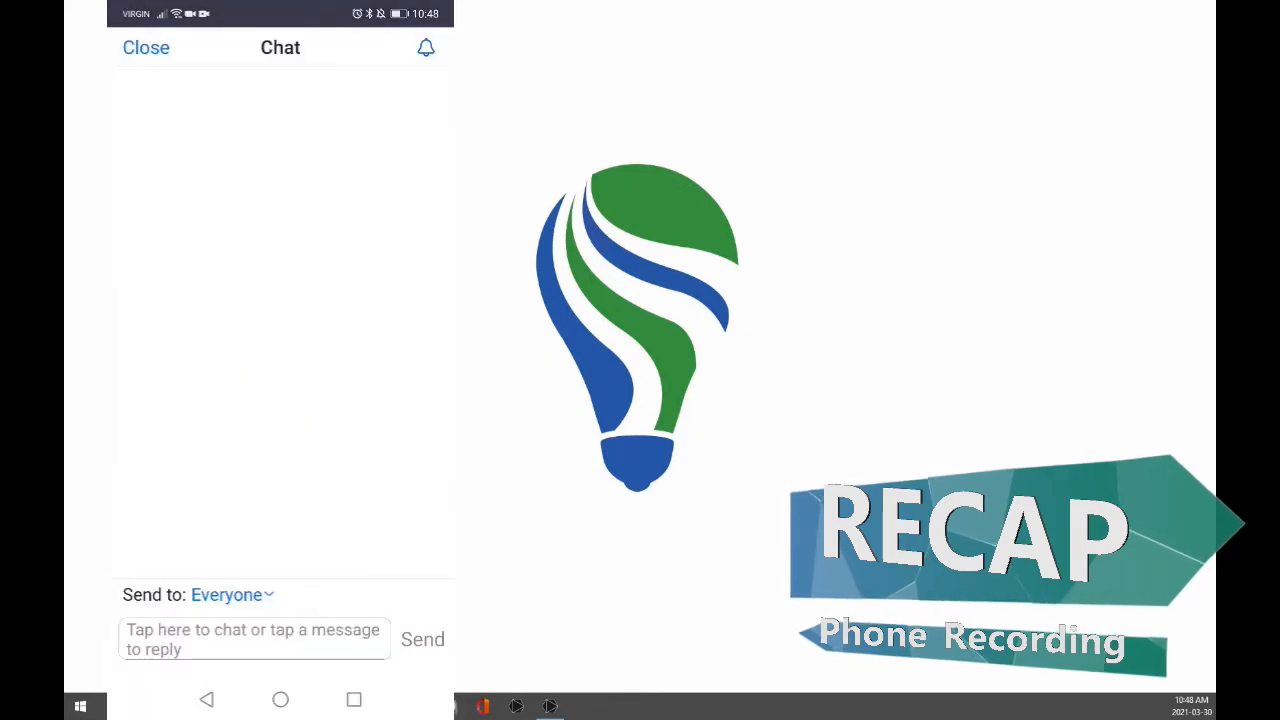
pyautogui.click(253, 648)
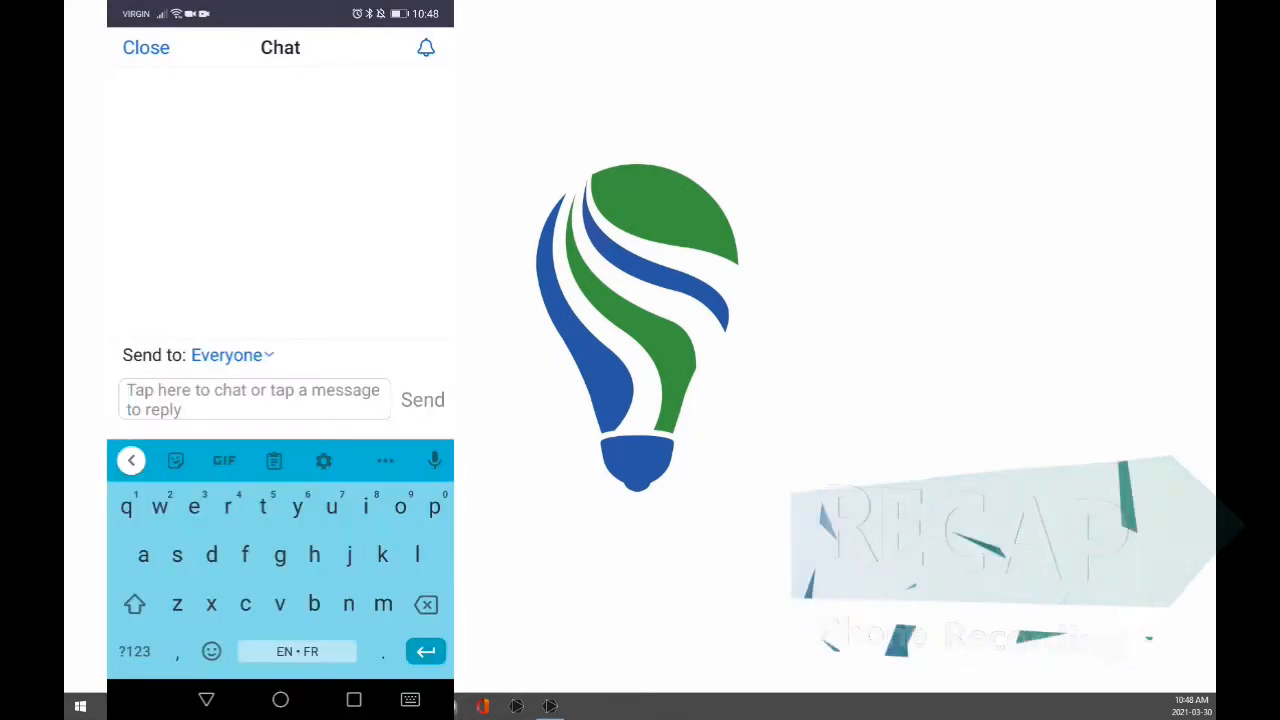
pyautogui.write('hi')
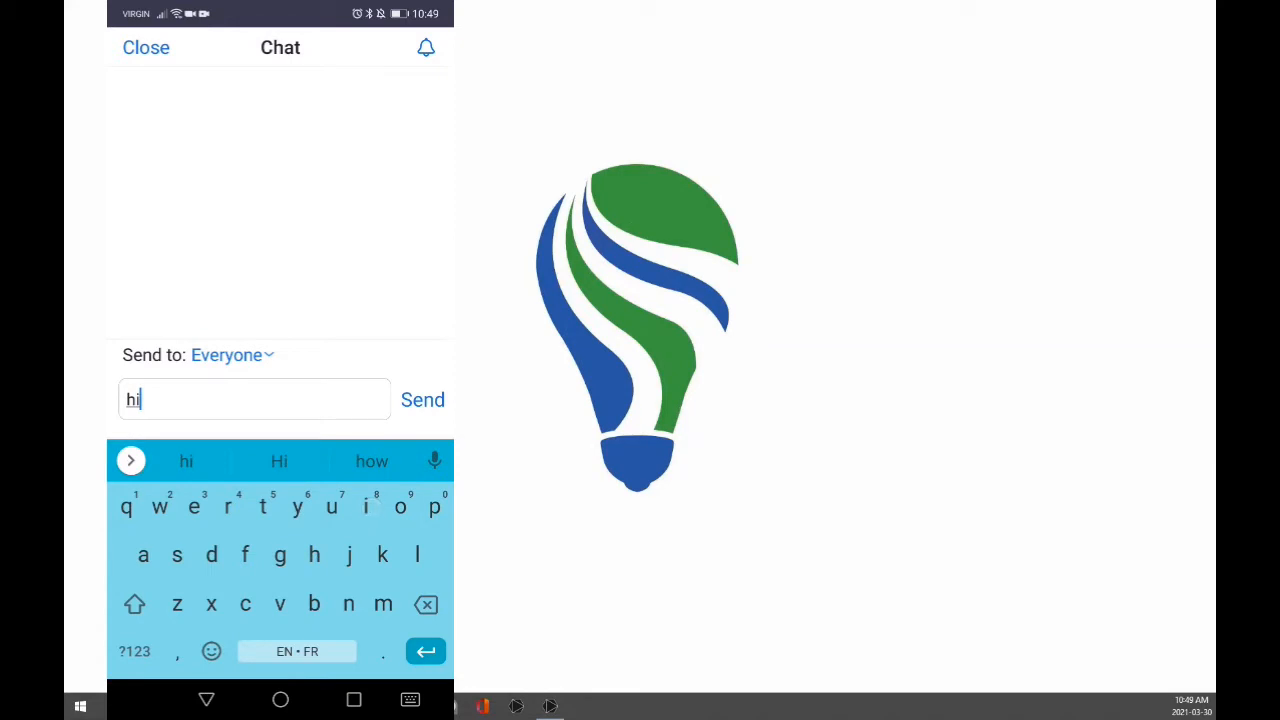
pyautogui.click(422, 399)
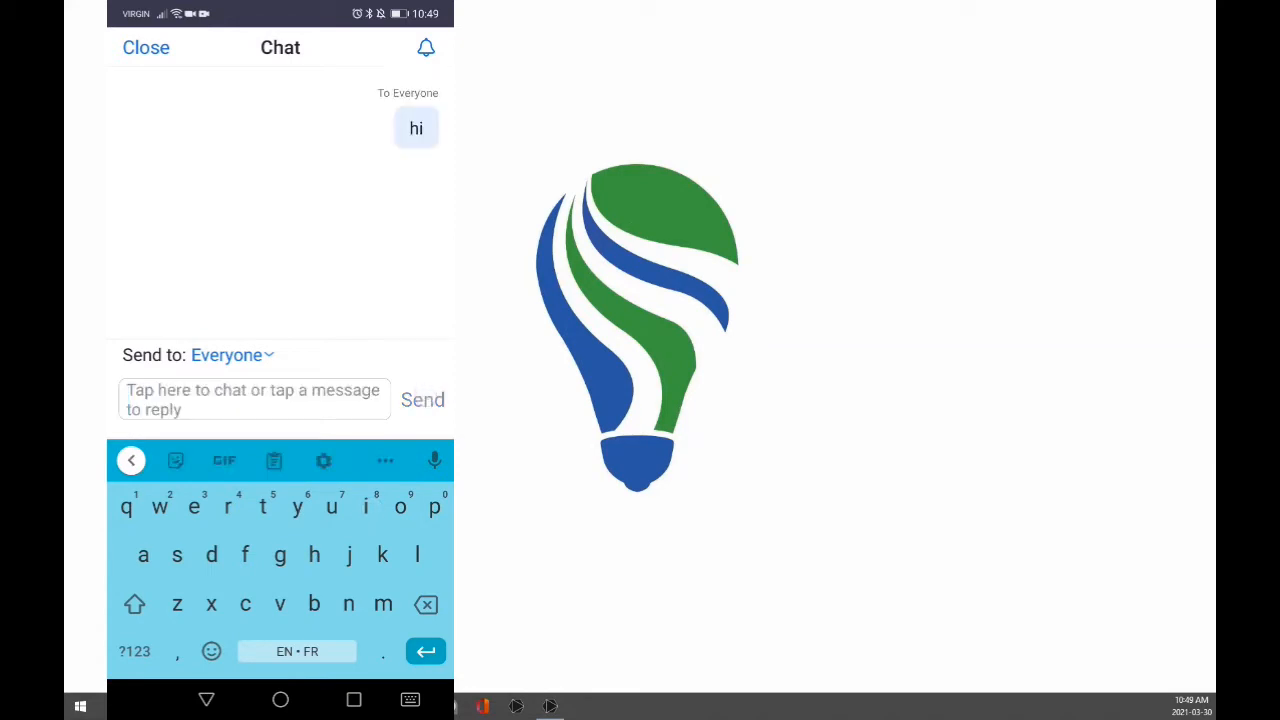
pyautogui.click(230, 355)
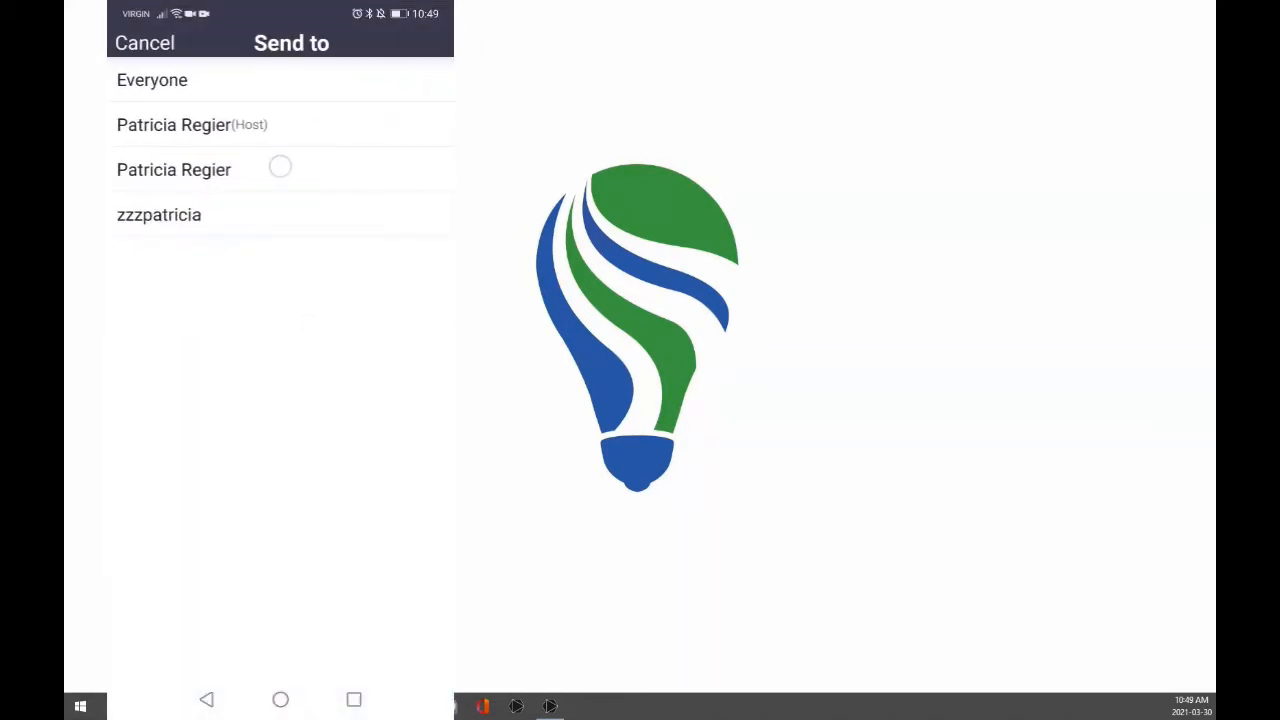
pyautogui.click(173, 169)
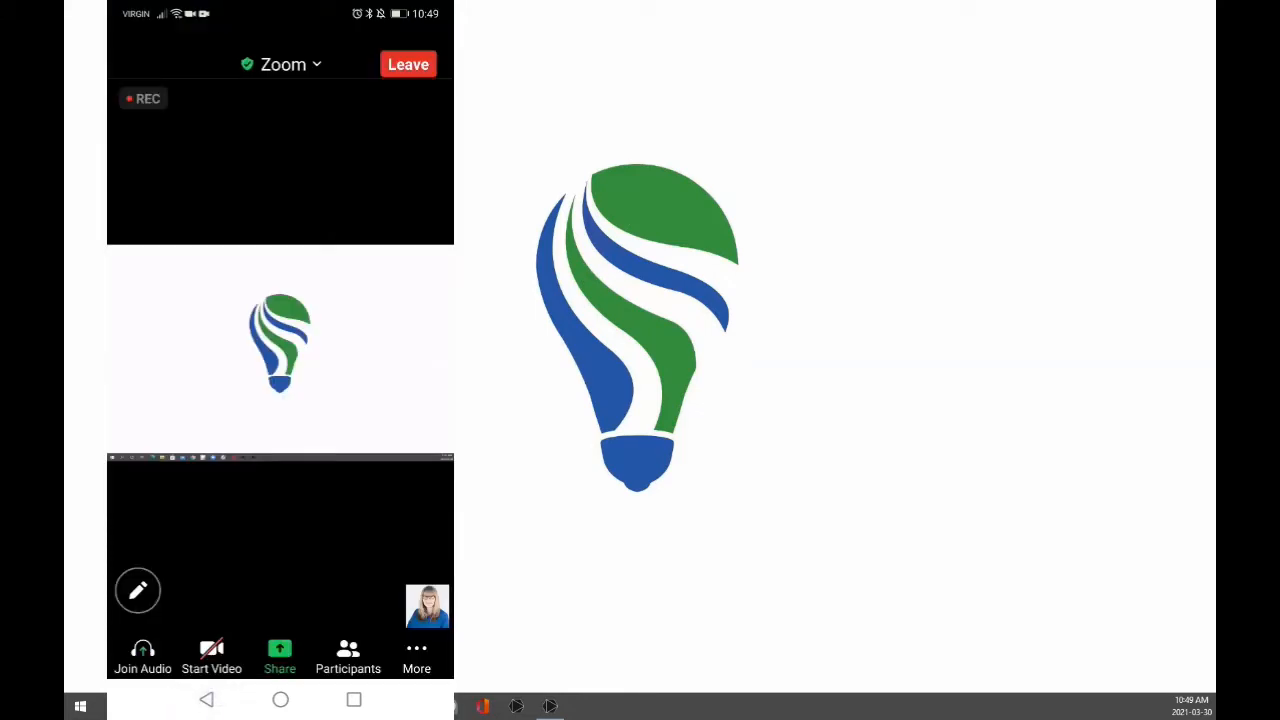
# Annotate the shared screen with a red pen curve under the lightbulb logo
pyautogui.click(137, 590)
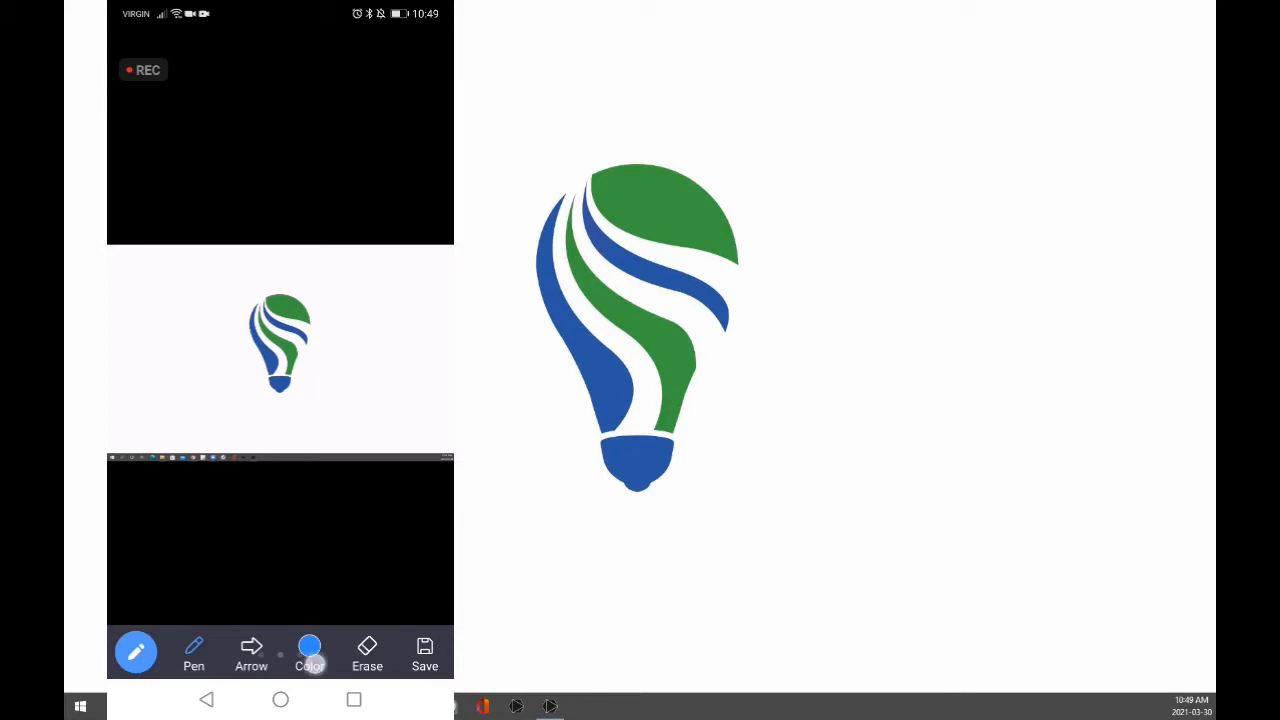
pyautogui.click(309, 650)
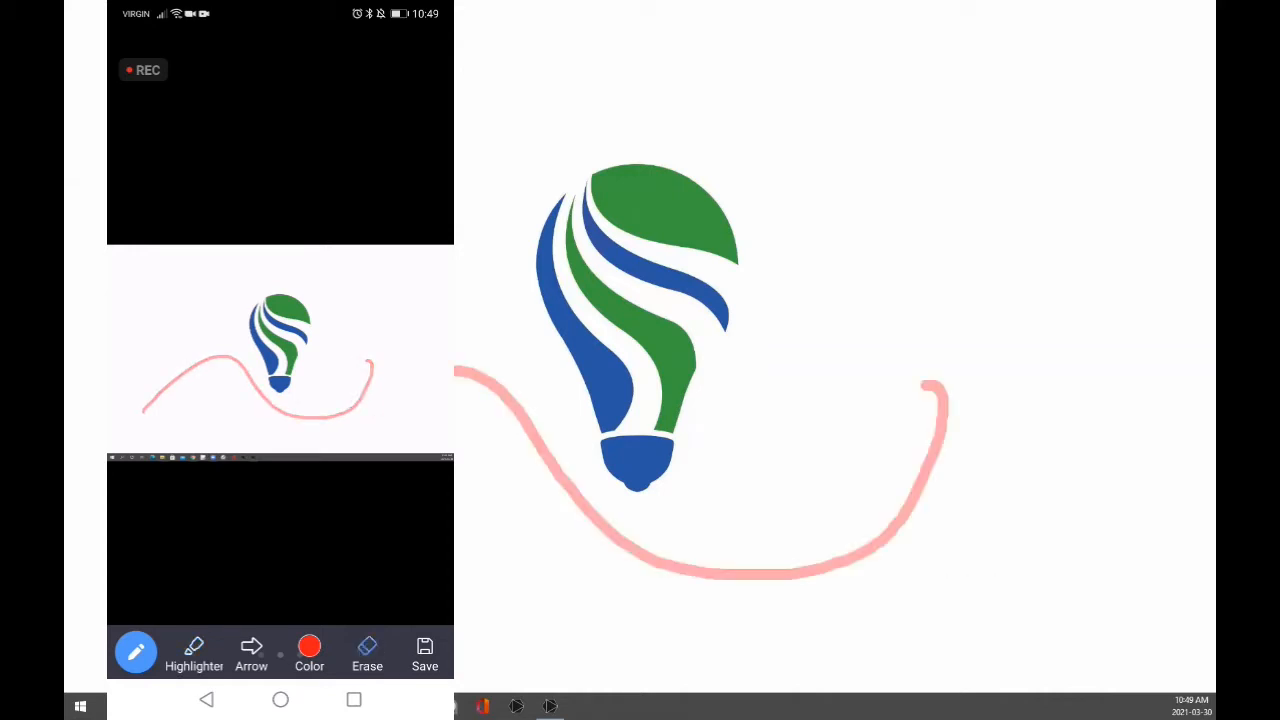
pyautogui.click(367, 649)
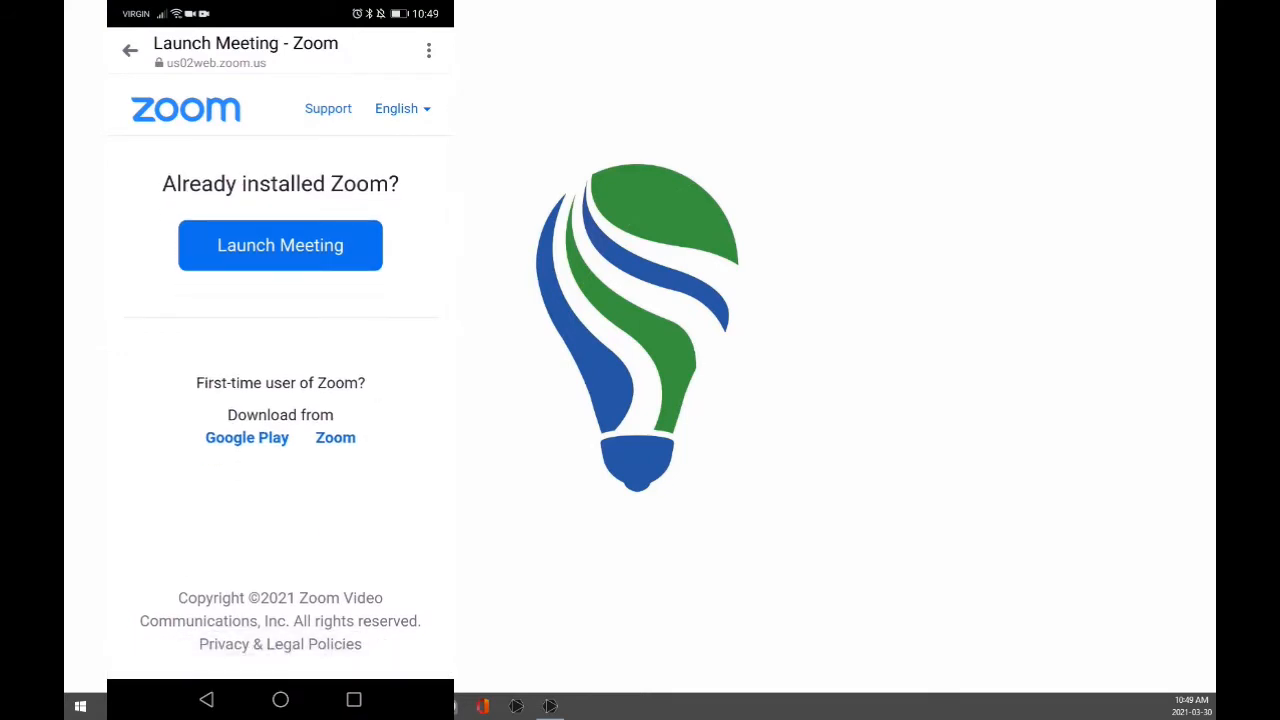
# Relaunch the meeting from the browser page and review the four-person participants list
pyautogui.click(280, 245)
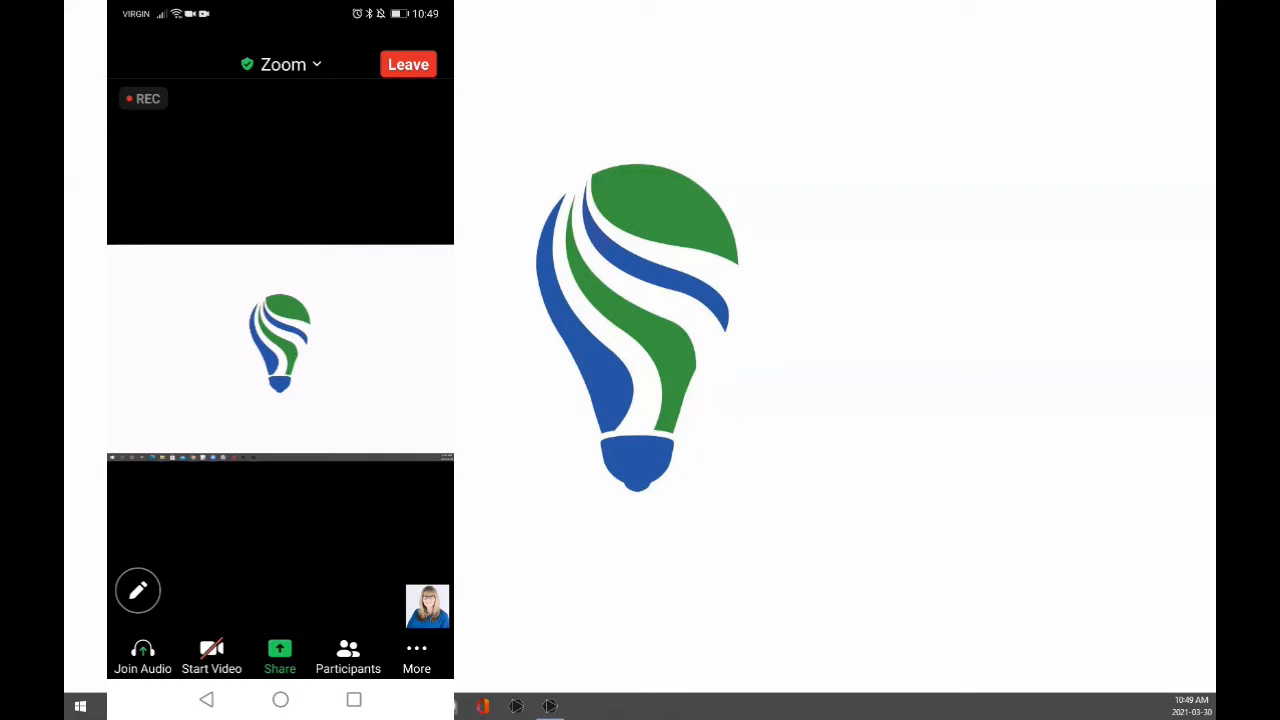
pyautogui.click(348, 648)
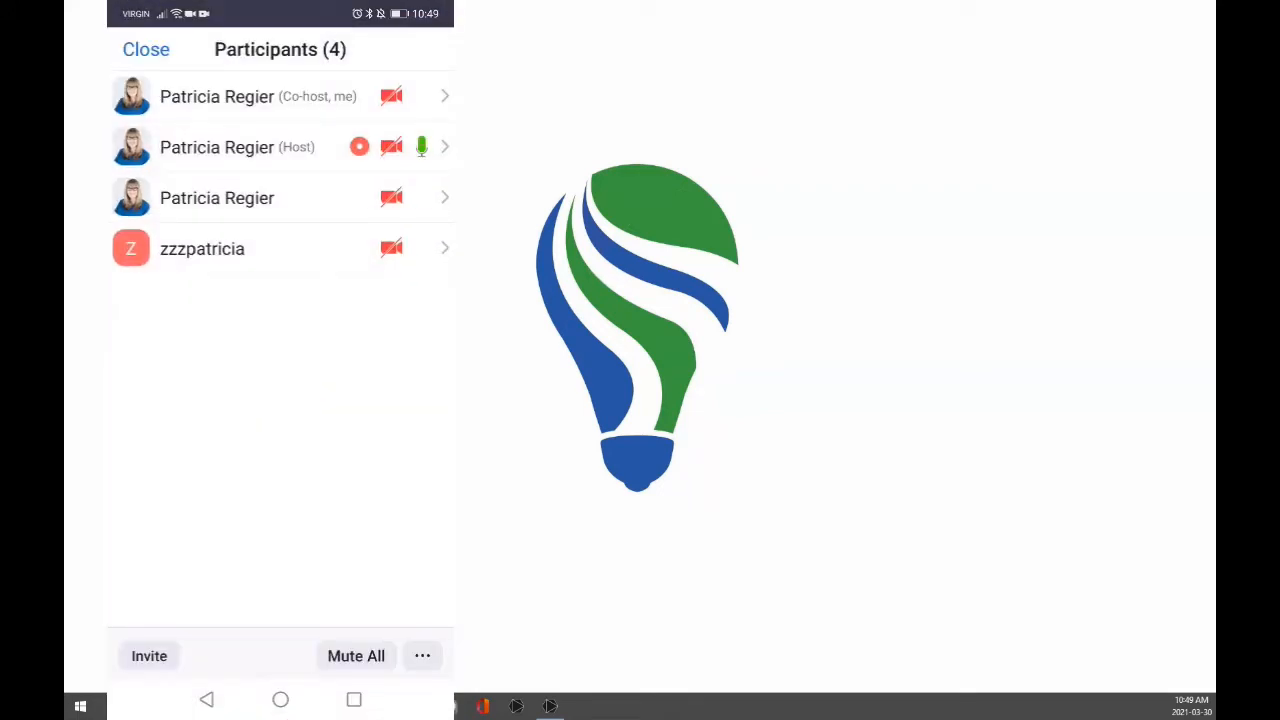
pyautogui.click(144, 49)
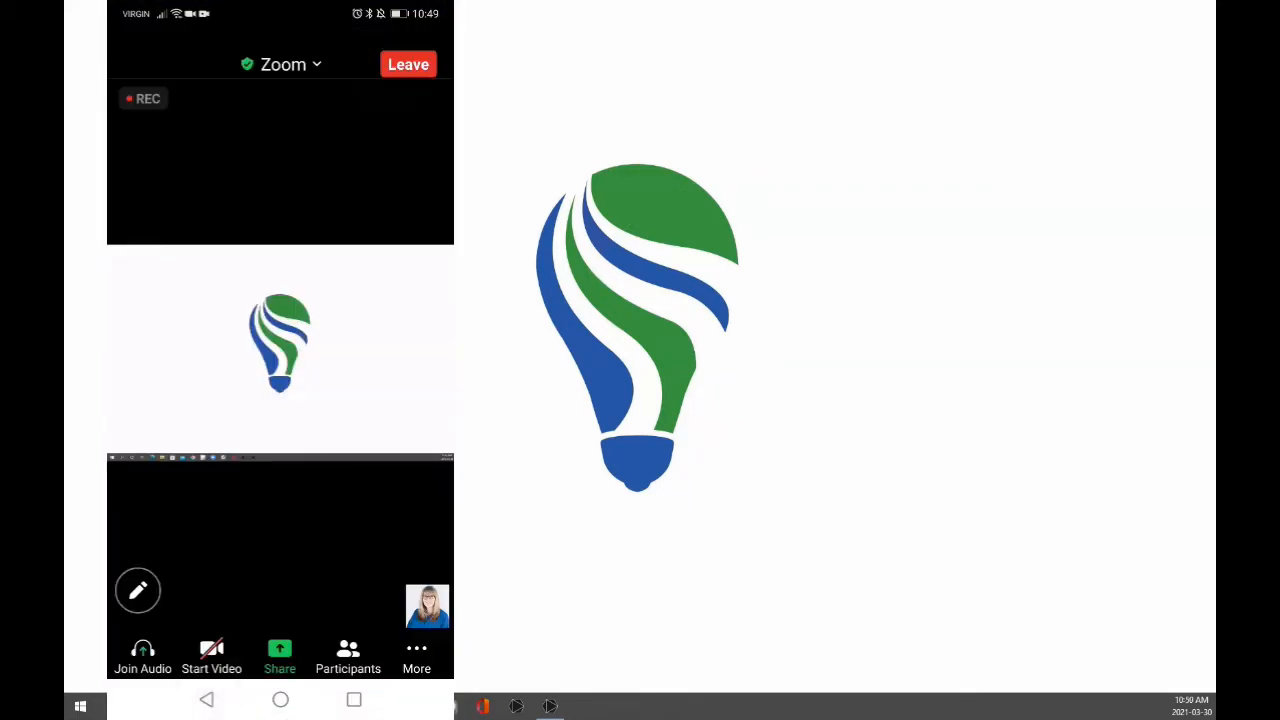
pyautogui.click(416, 648)
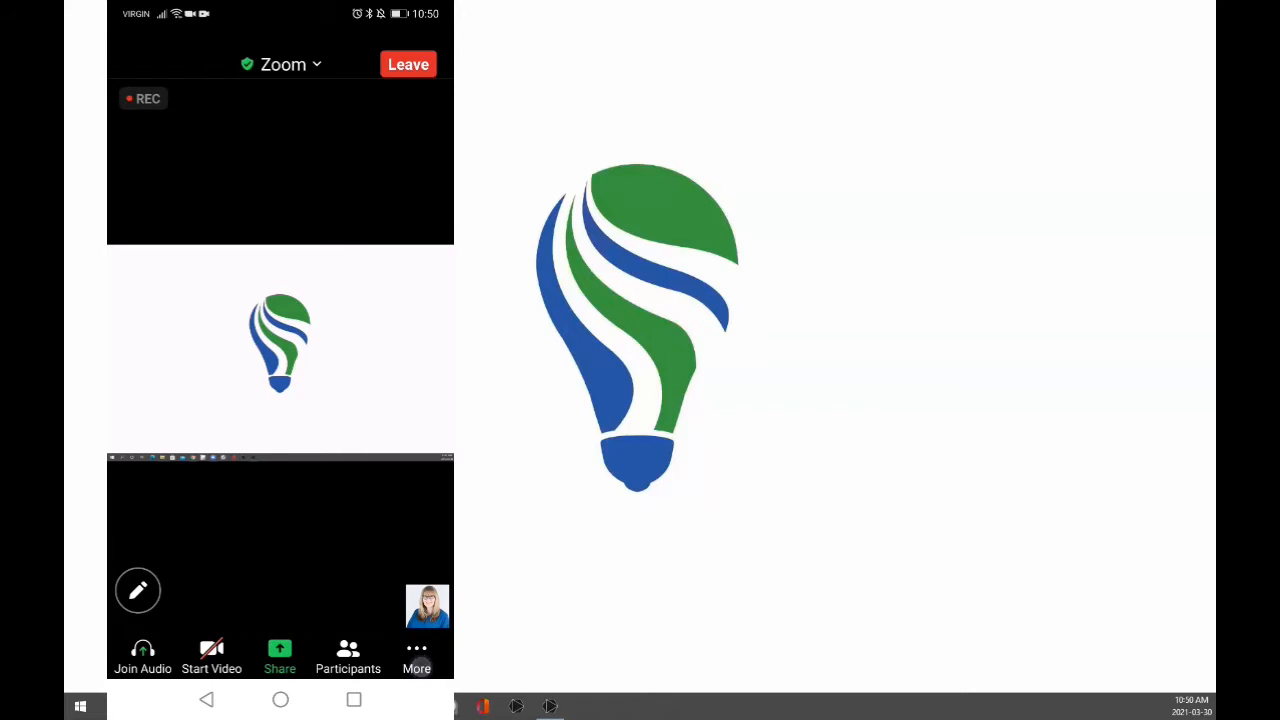
pyautogui.click(416, 648)
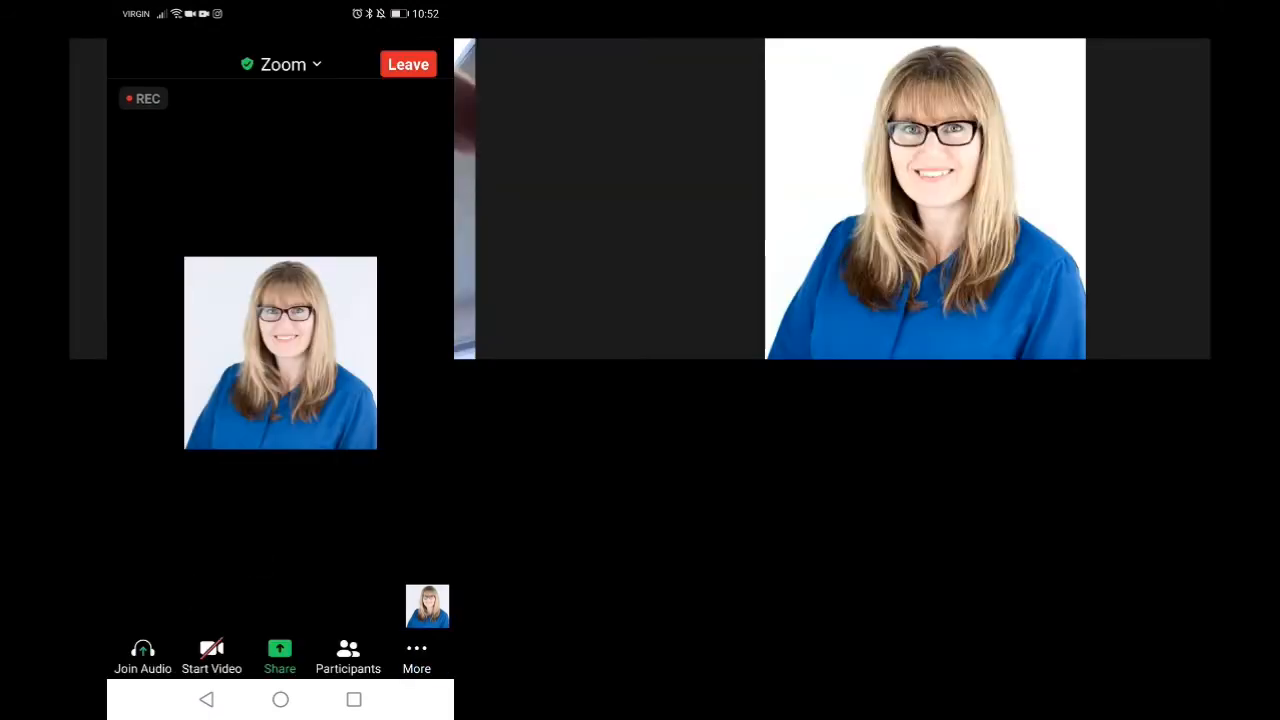
# Accept the Join Breakout Room invitation to enter Room 1
pyautogui.click(415, 650)
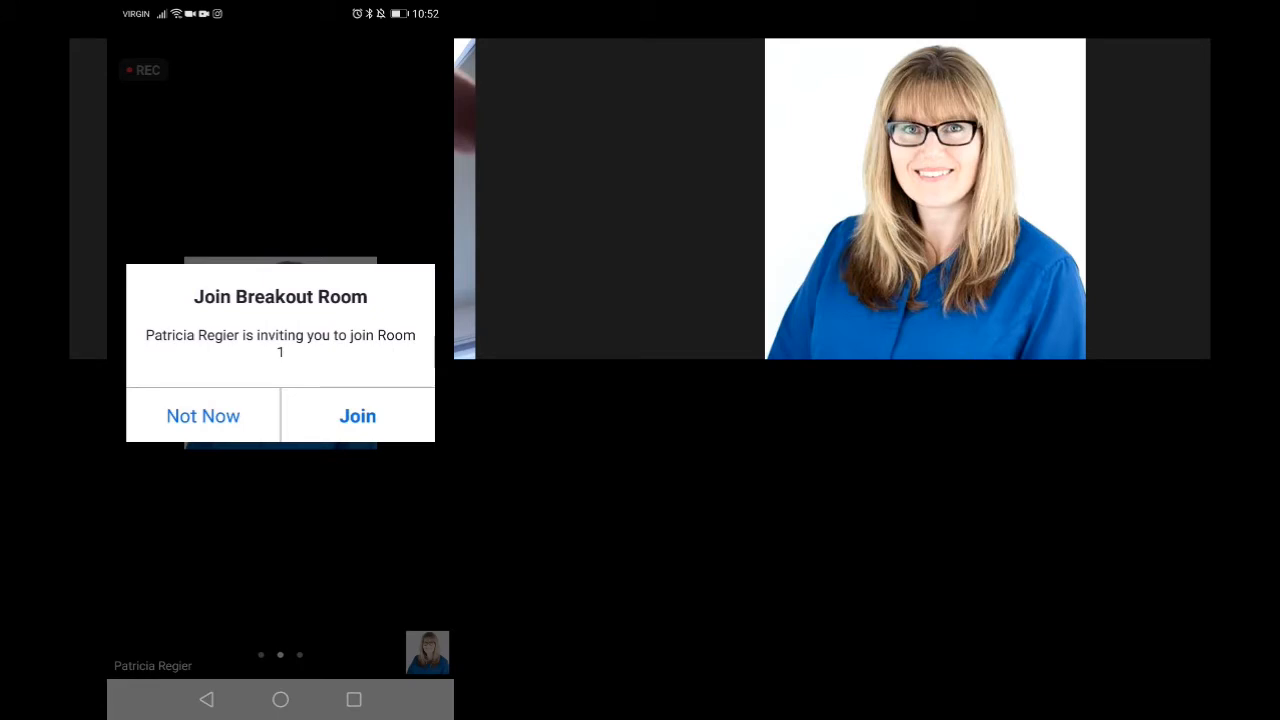
pyautogui.click(357, 415)
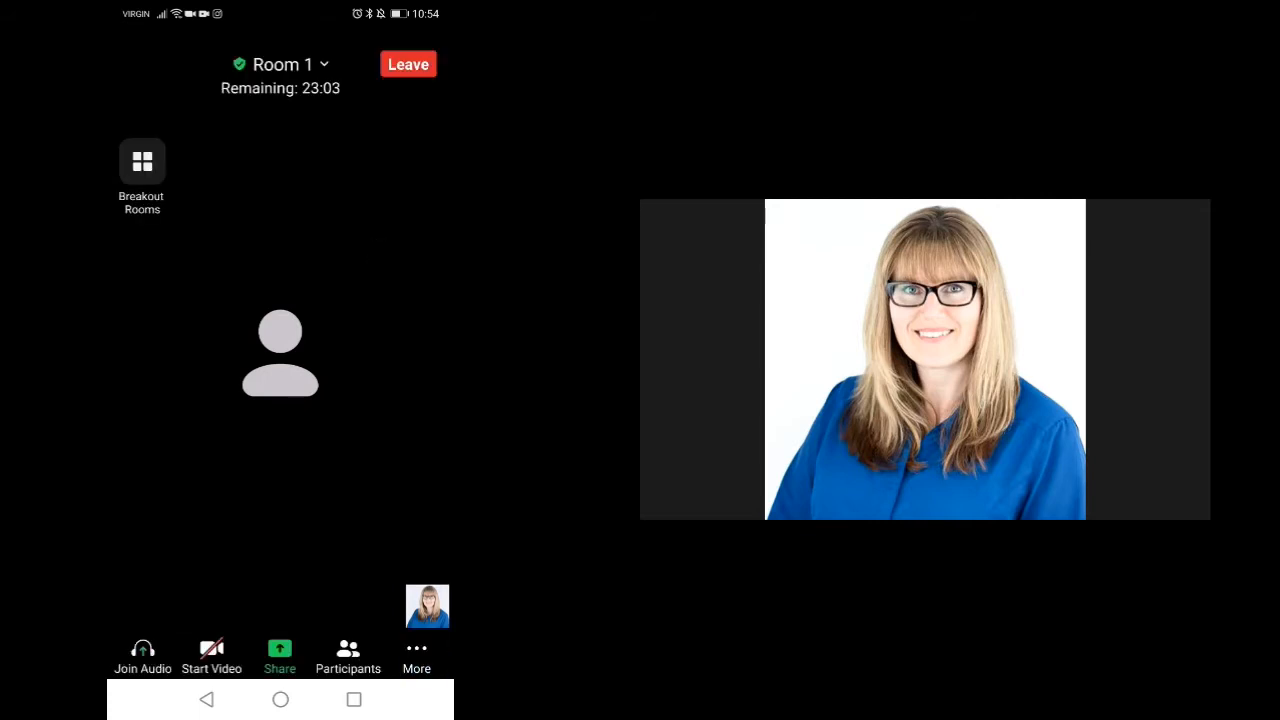
# Send the test message 'h' to everyone in the Room 1 chat, then close chat
pyautogui.click(416, 648)
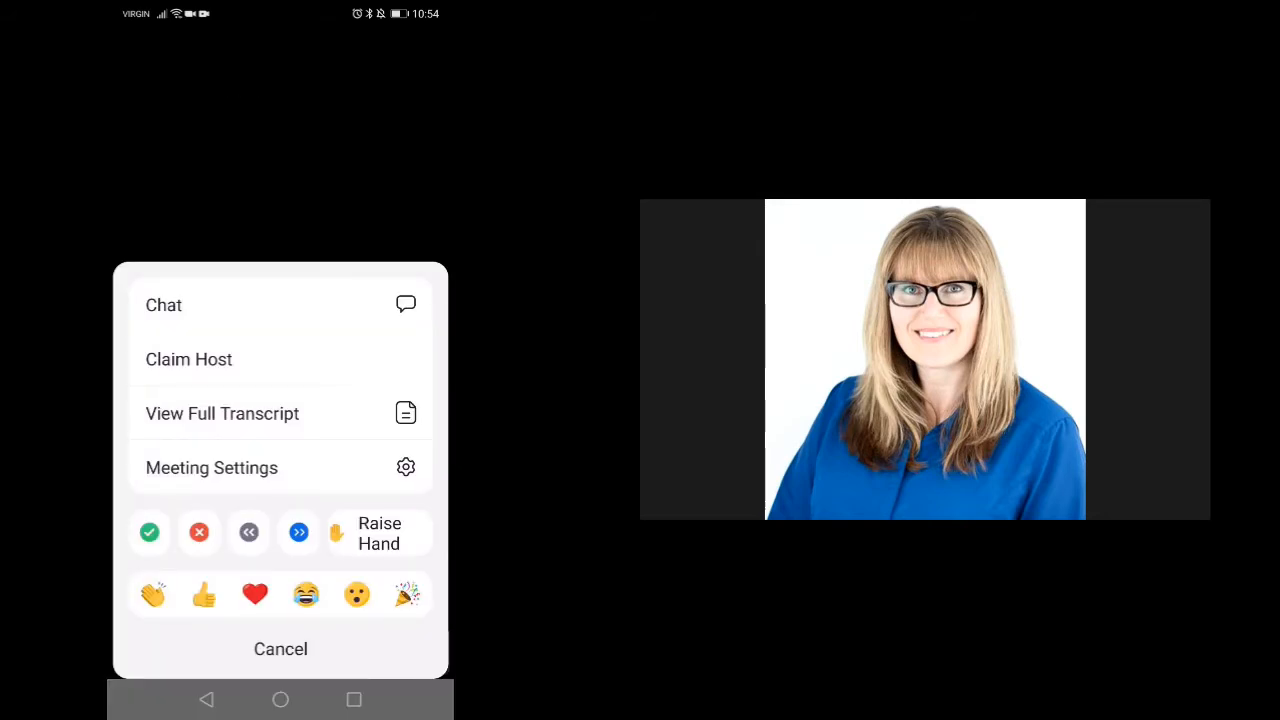
pyautogui.click(163, 305)
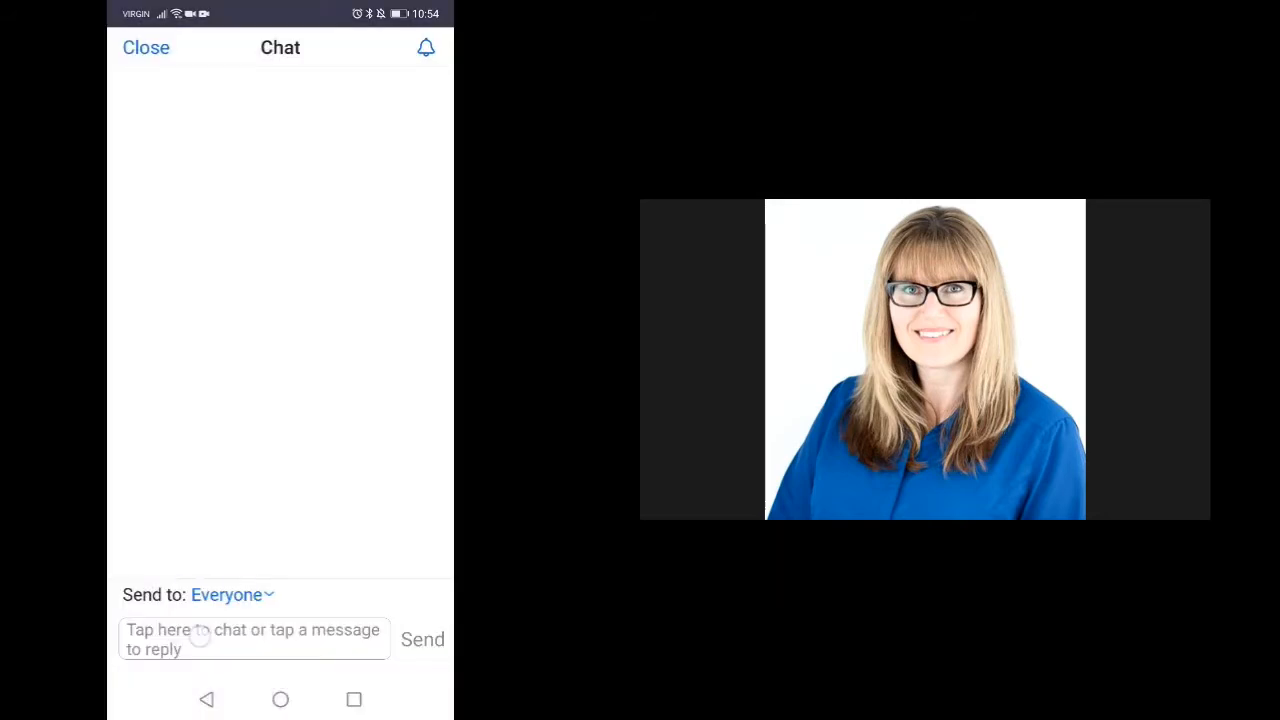
pyautogui.write('hjkljh')
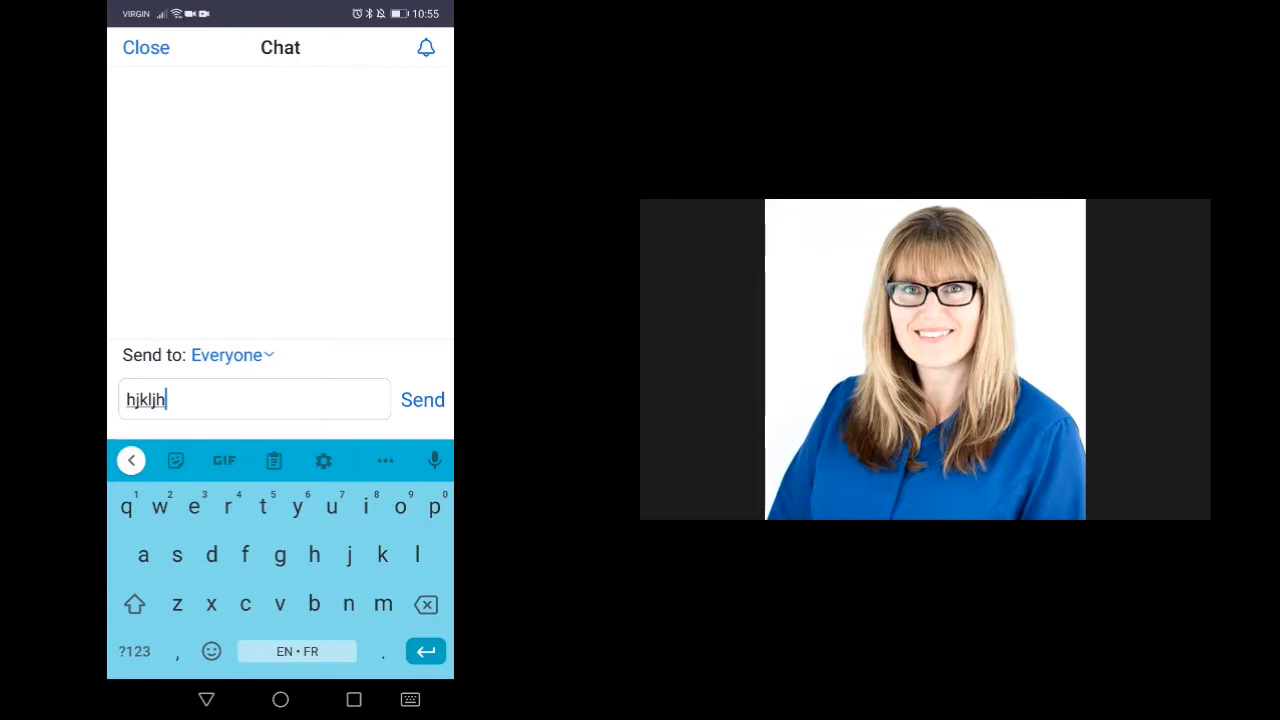
pyautogui.click(422, 400)
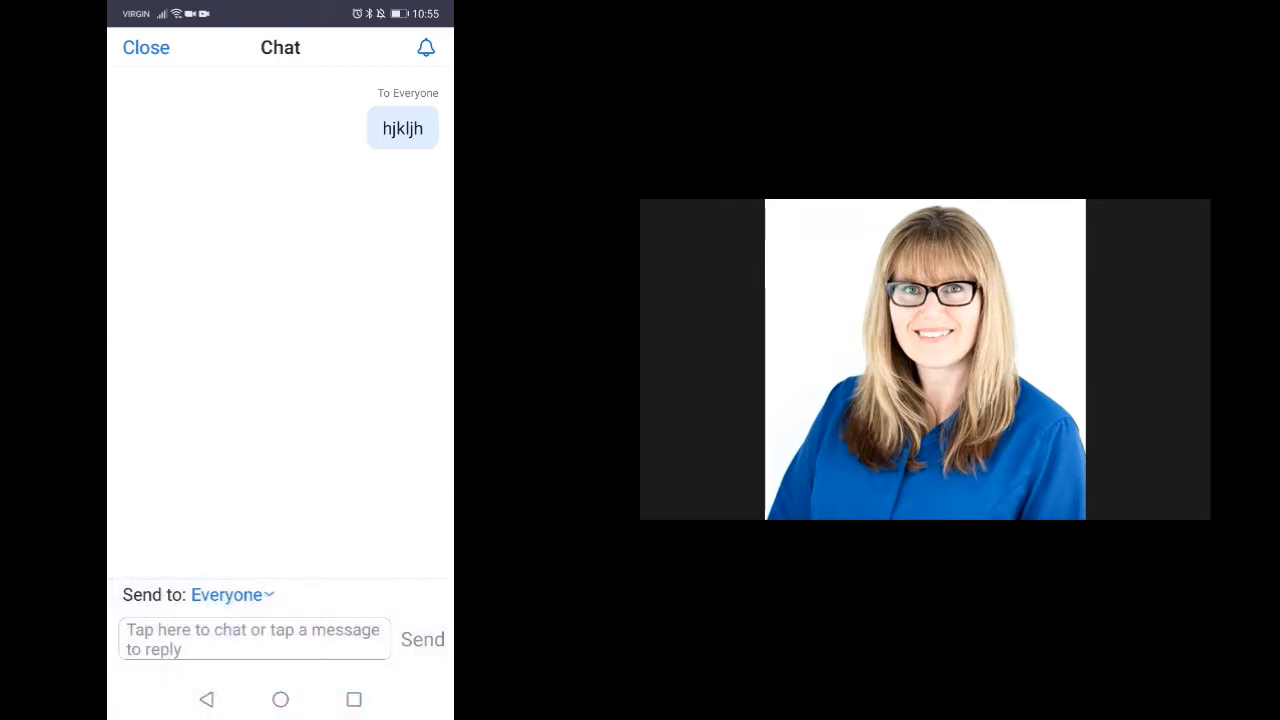
pyautogui.click(146, 47)
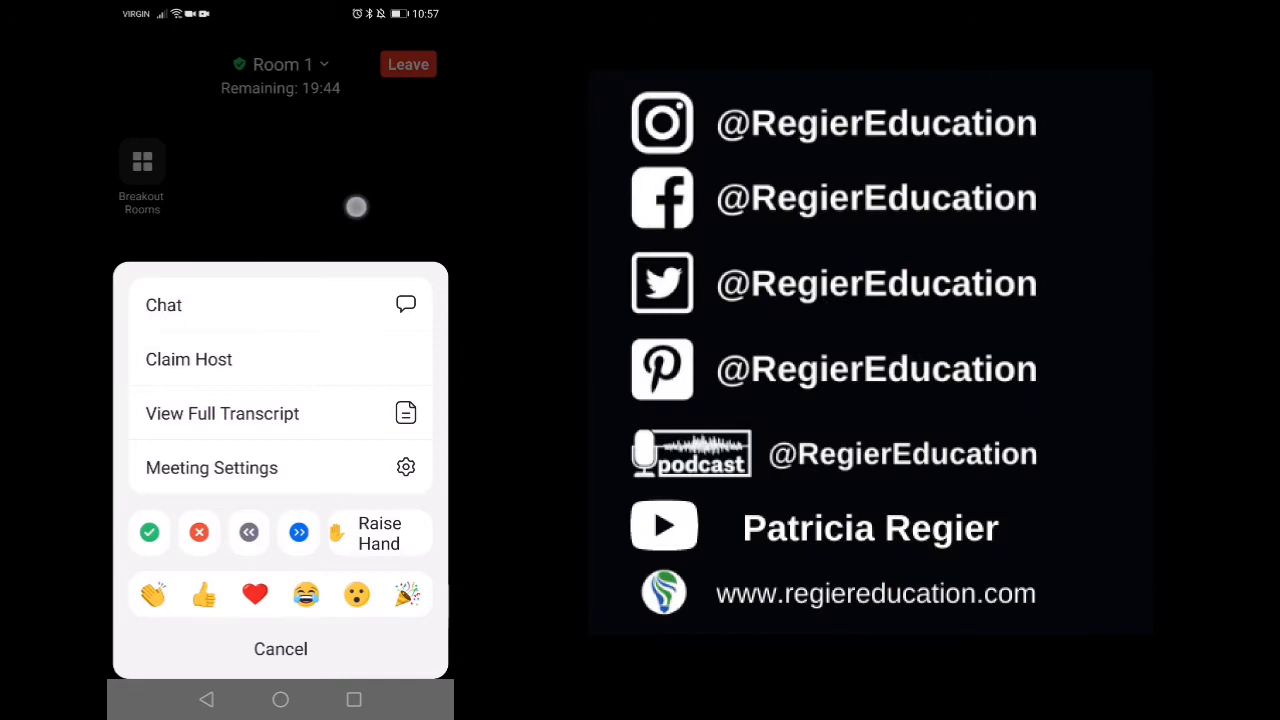
# Dismiss the options menu, leave the breakout room, and relaunch the main meeting
pyautogui.click(280, 649)
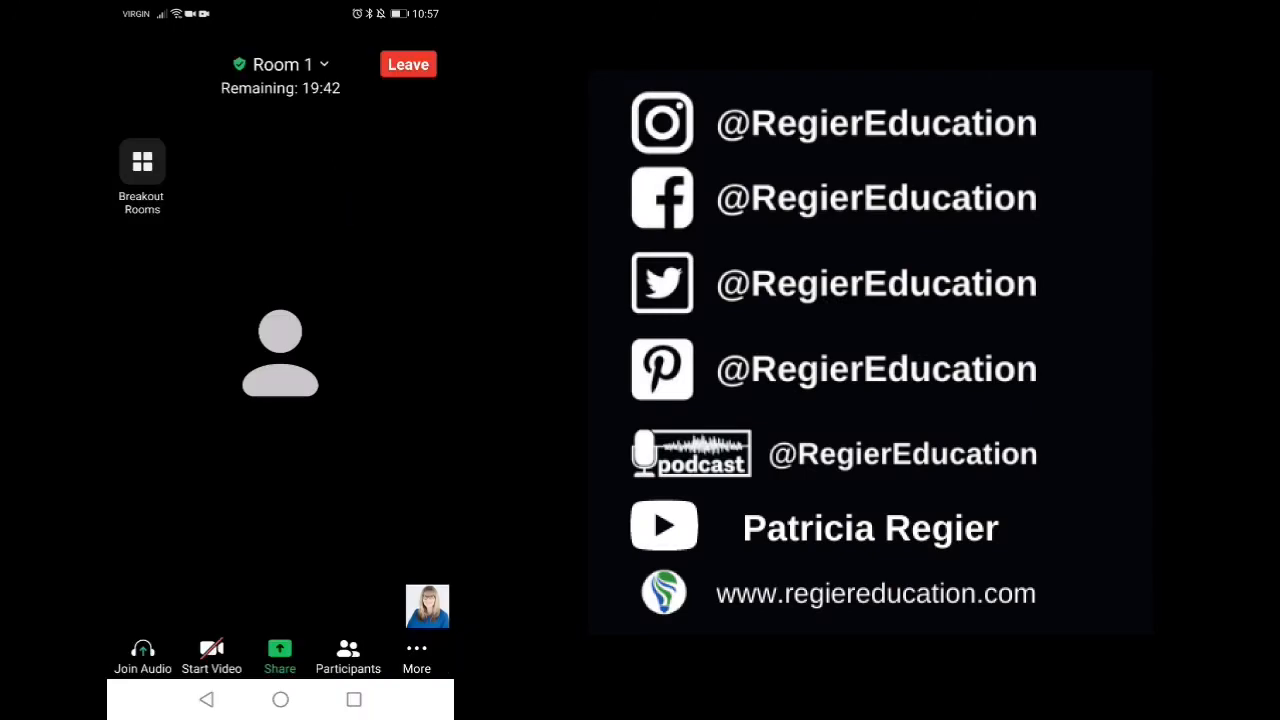
pyautogui.click(407, 64)
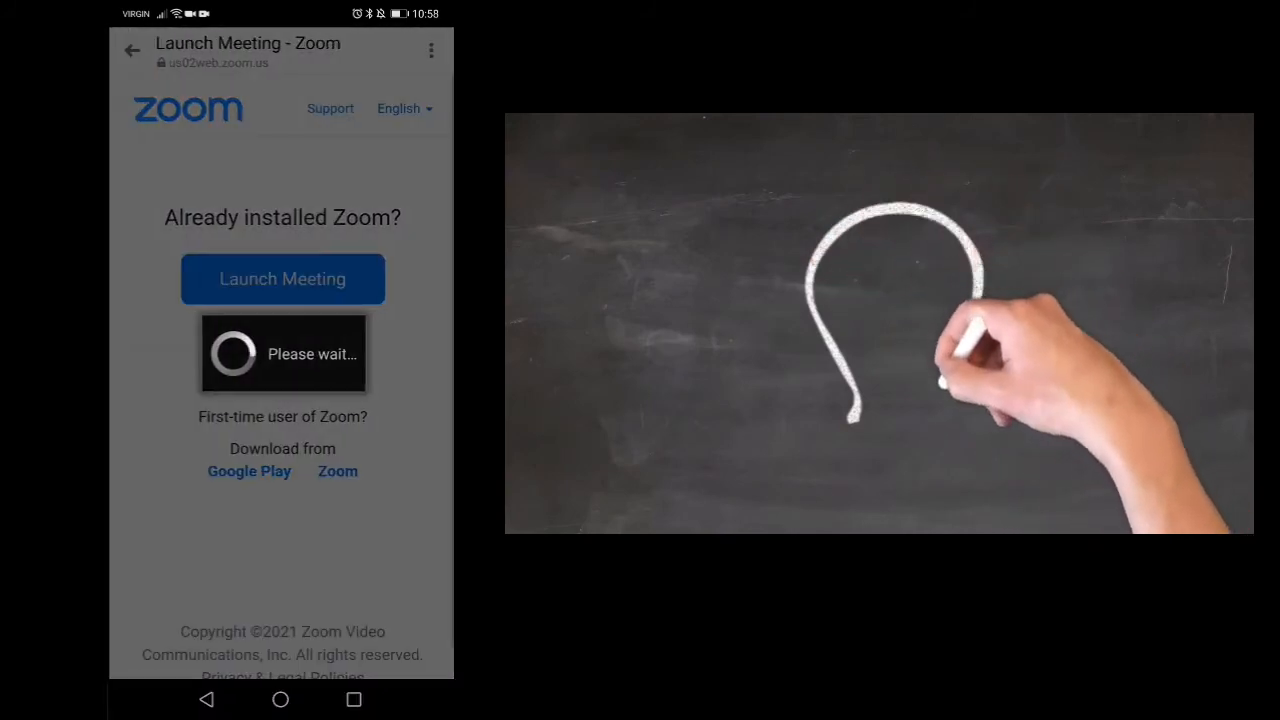
pyautogui.click(282, 279)
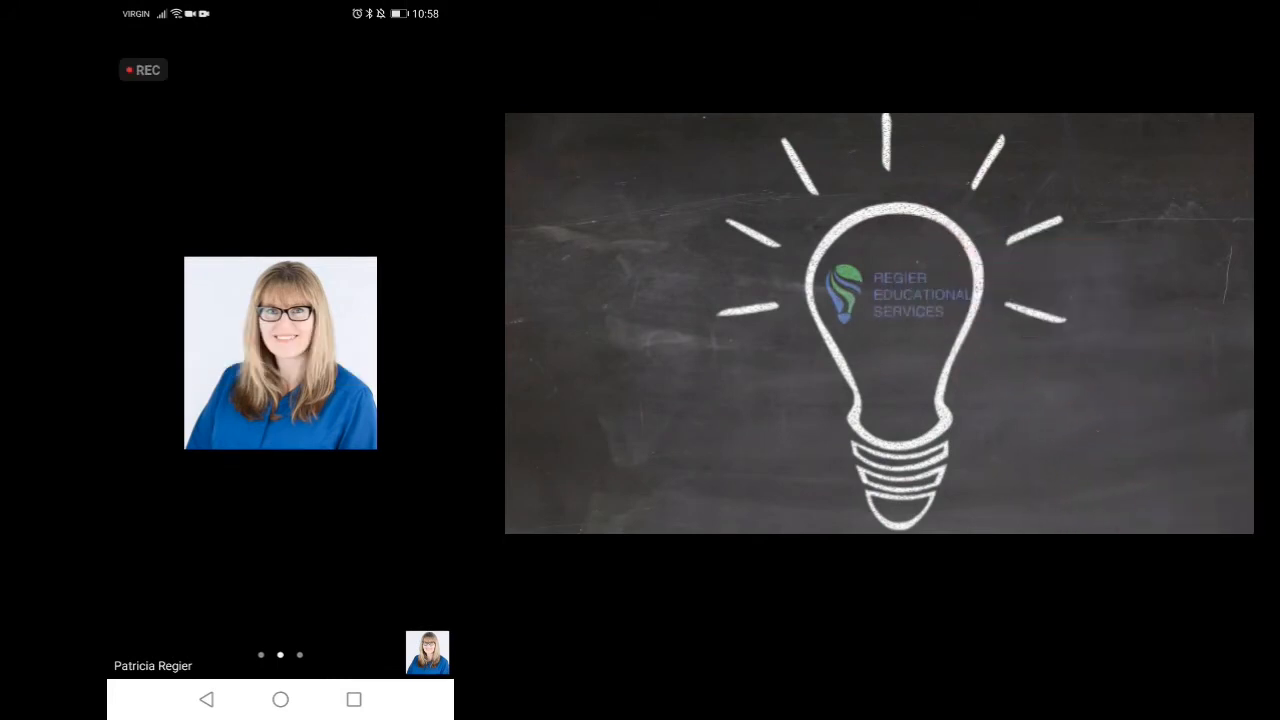